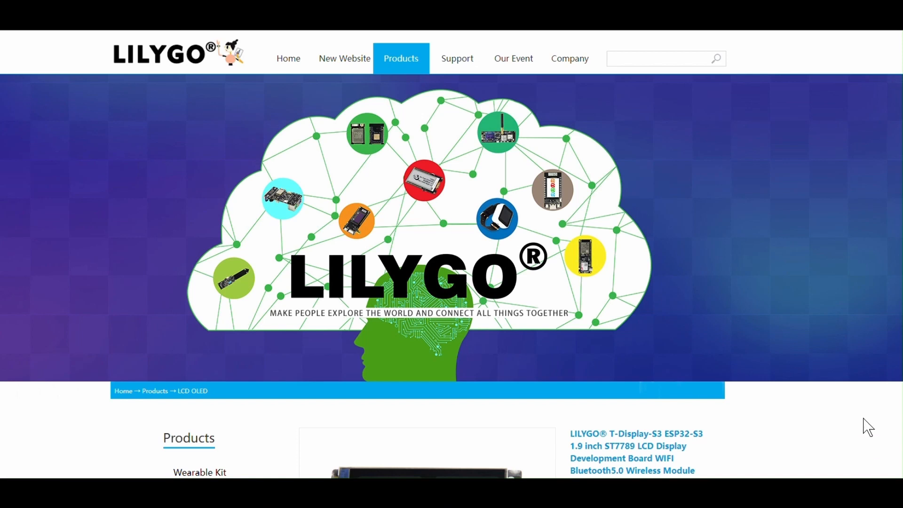
Scroll the LILYGO T-Display-S3 product page down to its Specifications section
{"action": "scroll", "scroll_direction": "down", "scroll_amount": 3}
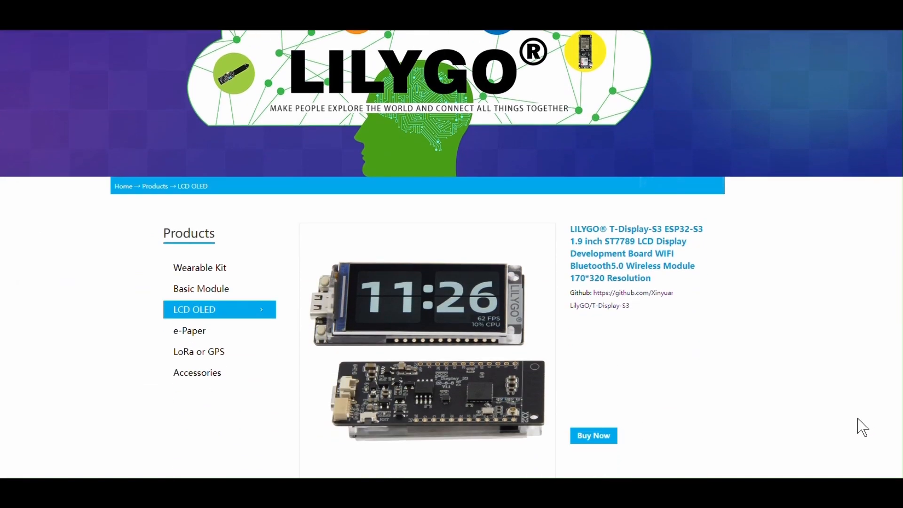
{"action": "scroll", "scroll_direction": "down", "scroll_amount": 3}
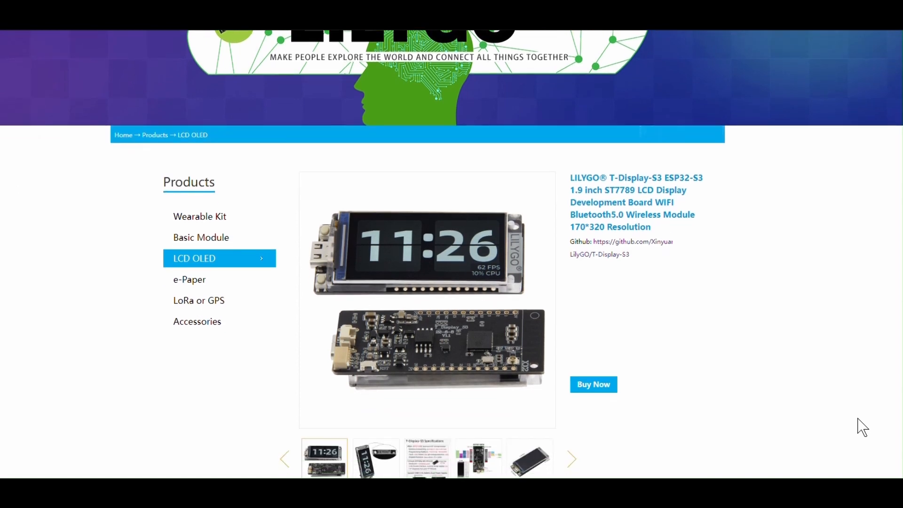
{"action": "scroll", "scroll_direction": "down", "scroll_amount": 3}
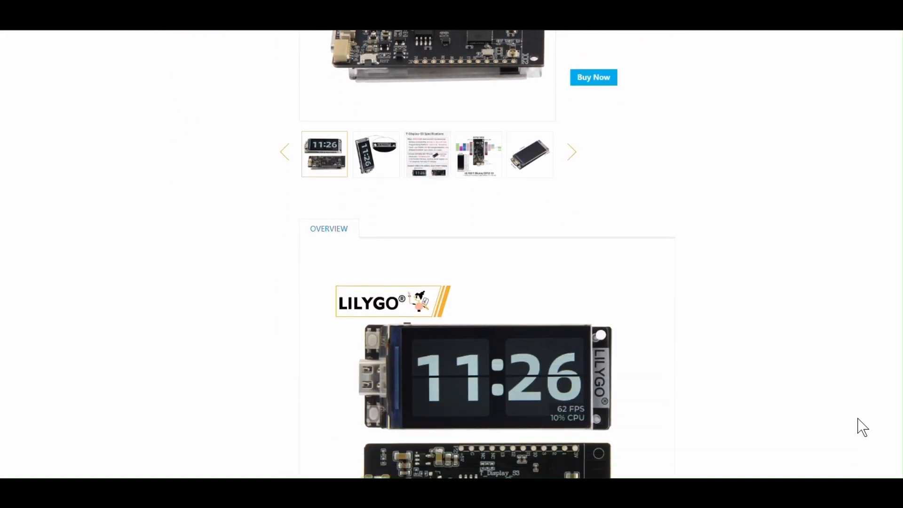
{"action": "scroll", "scroll_direction": "down", "scroll_amount": 3}
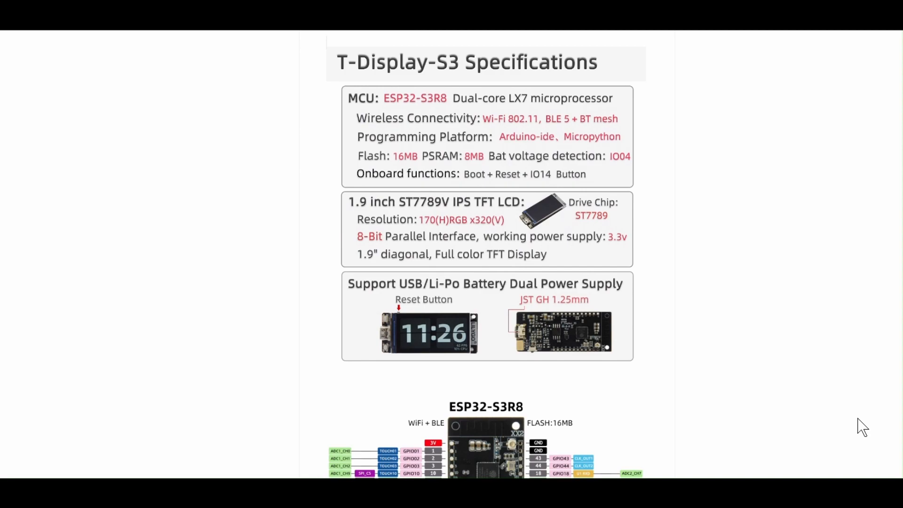
{"action": "scroll", "scroll_direction": "down", "scroll_amount": 3}
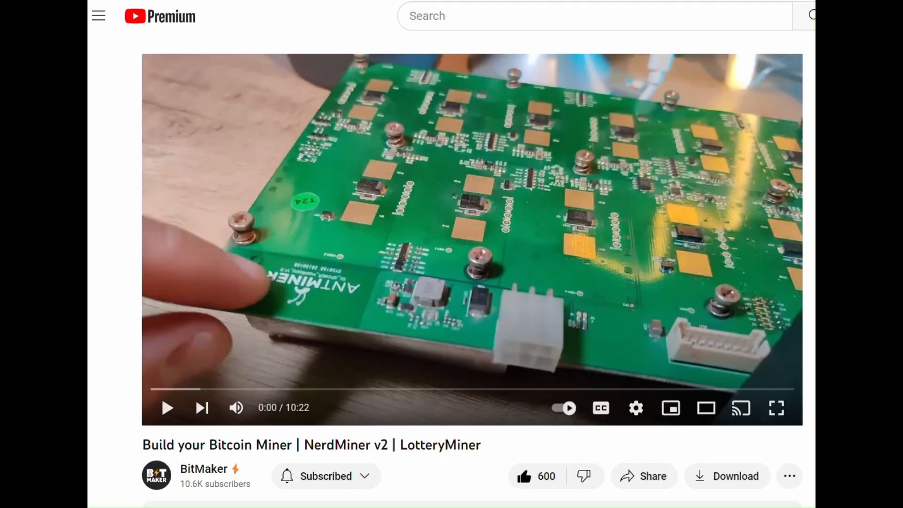
Play the NerdMiner v2 video and bring up its more-options menu for the transcript
{"action": "left_click", "coordinate": [167, 407]}
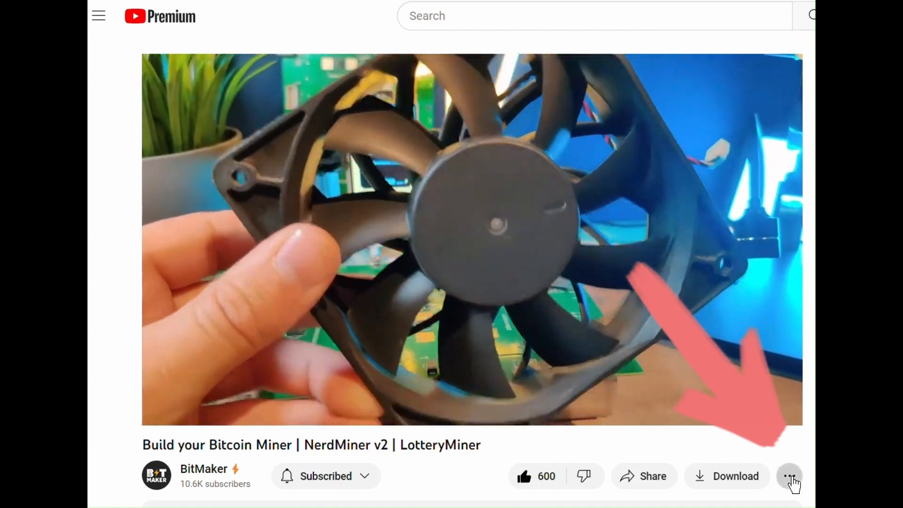
{"action": "left_click", "coordinate": [788, 476]}
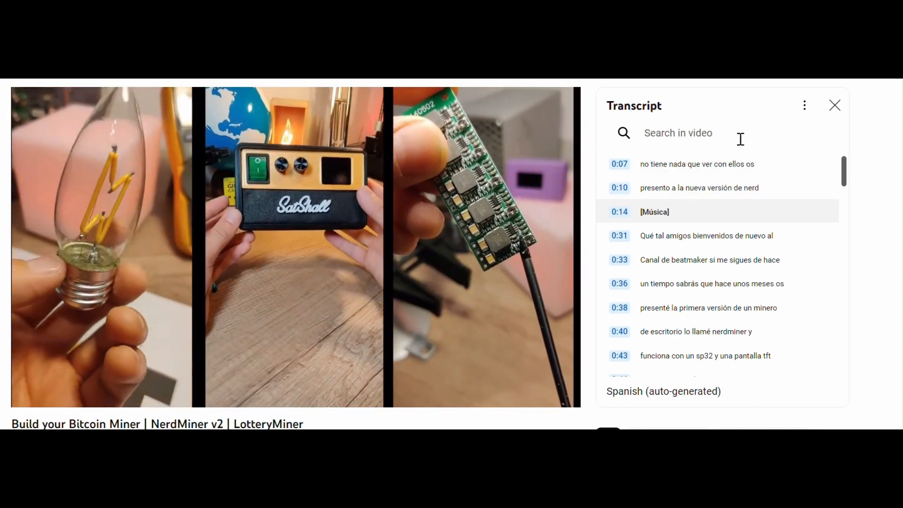
Bring up the browser's context menu on the transcript panel to translate it to English
{"action": "right_click", "coordinate": [696, 133]}
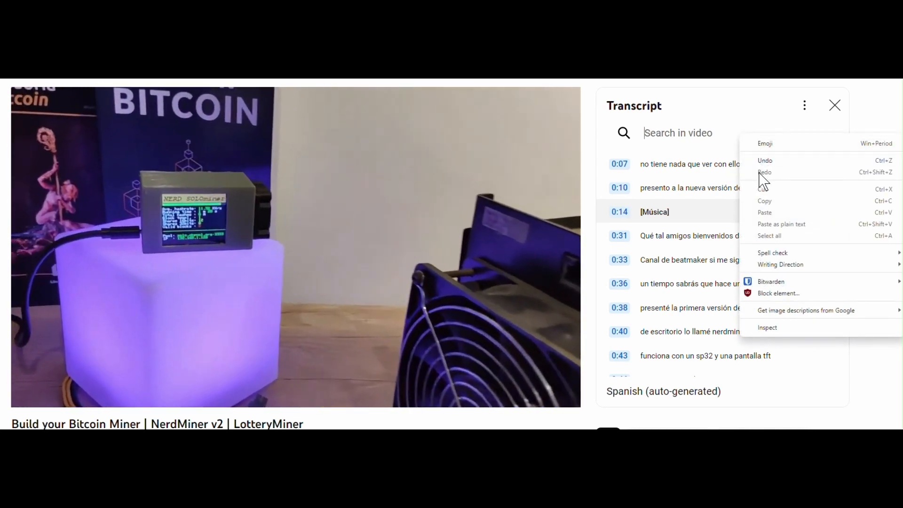
{"action": "mouse_move", "coordinate": [781, 266]}
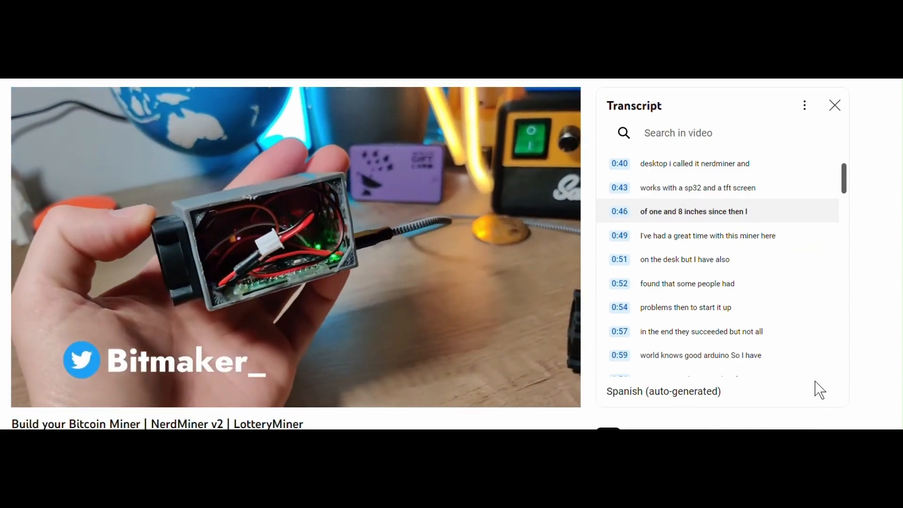
{"action": "scroll", "scroll_direction": "down", "scroll_amount": 3}
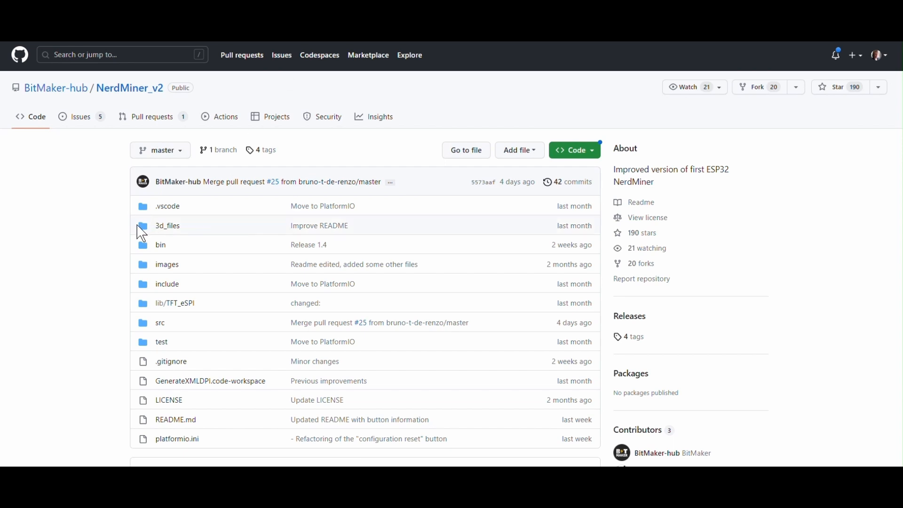
{"action": "mouse_move", "coordinate": [129, 222]}
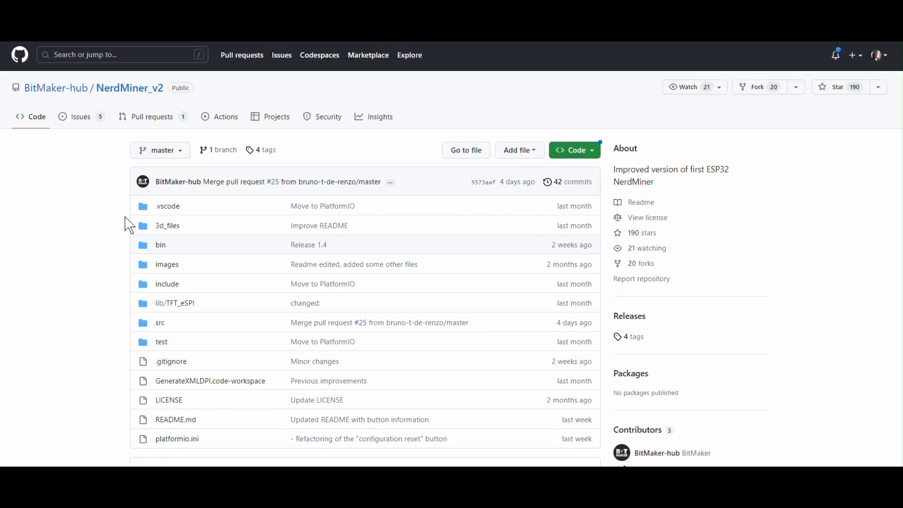
Scroll the README and follow its link to the online ESPtool flasher
{"action": "scroll", "scroll_direction": "down", "scroll_amount": 3}
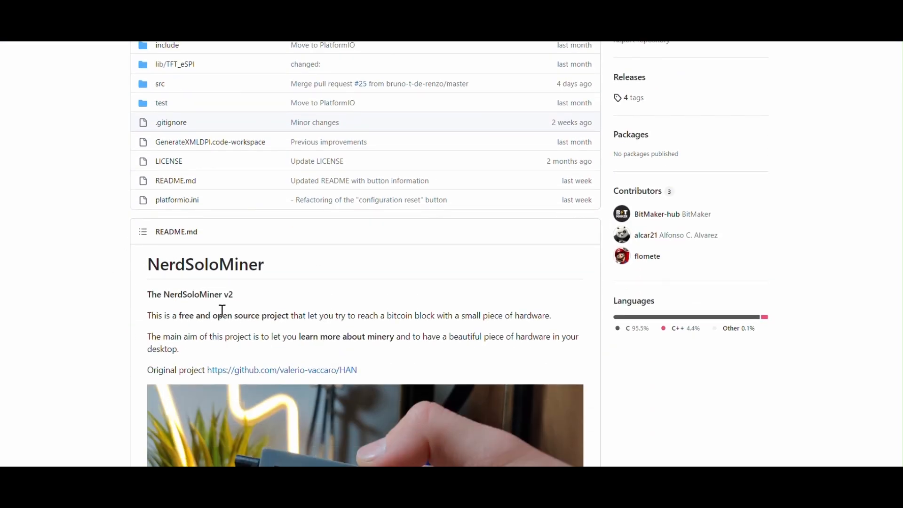
{"action": "mouse_move", "coordinate": [375, 339]}
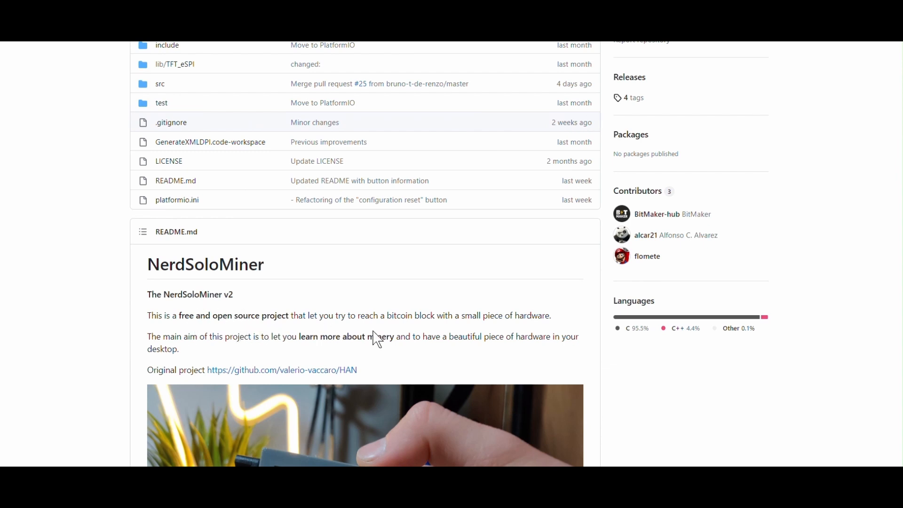
{"action": "scroll", "scroll_direction": "down", "scroll_amount": 3}
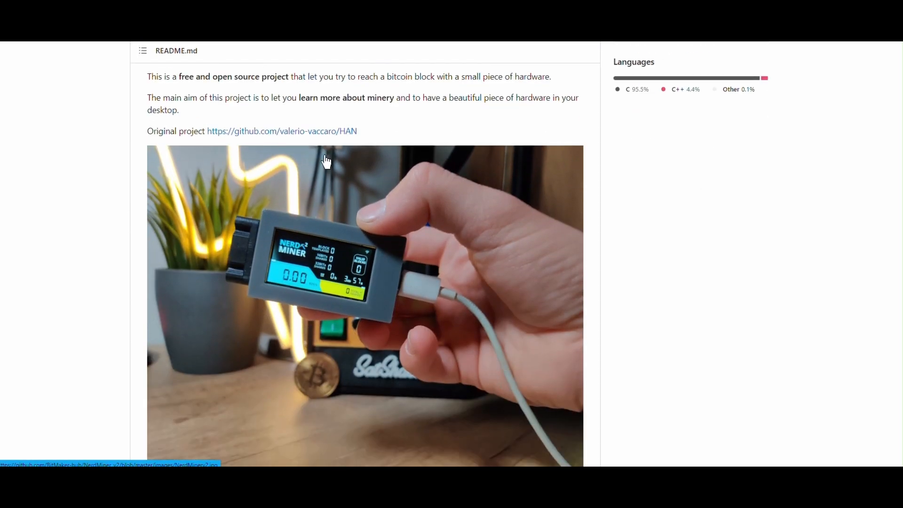
{"action": "scroll", "scroll_direction": "down", "scroll_amount": 3}
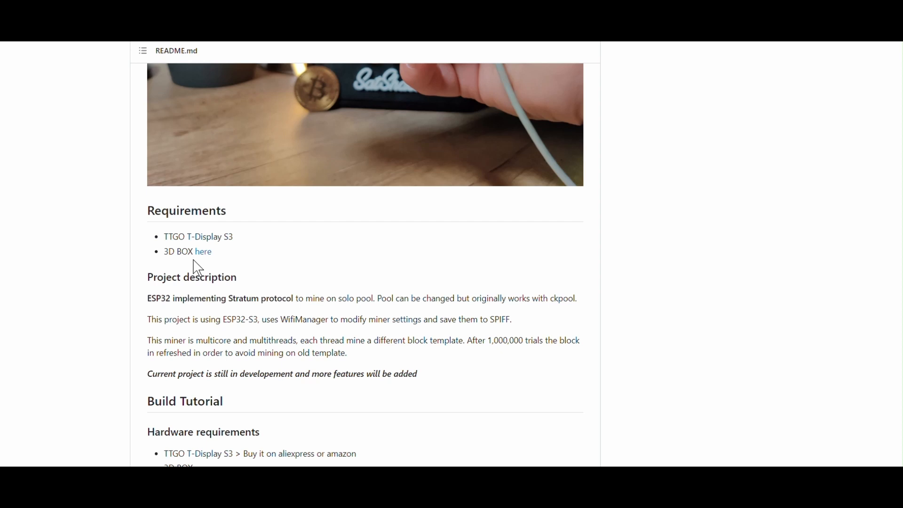
{"action": "scroll", "scroll_direction": "down", "scroll_amount": 3}
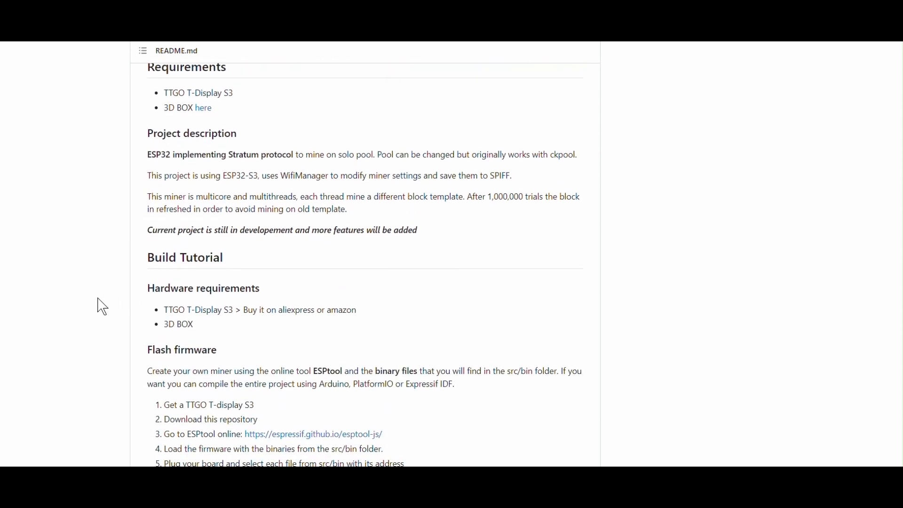
{"action": "scroll", "scroll_direction": "down", "scroll_amount": 3}
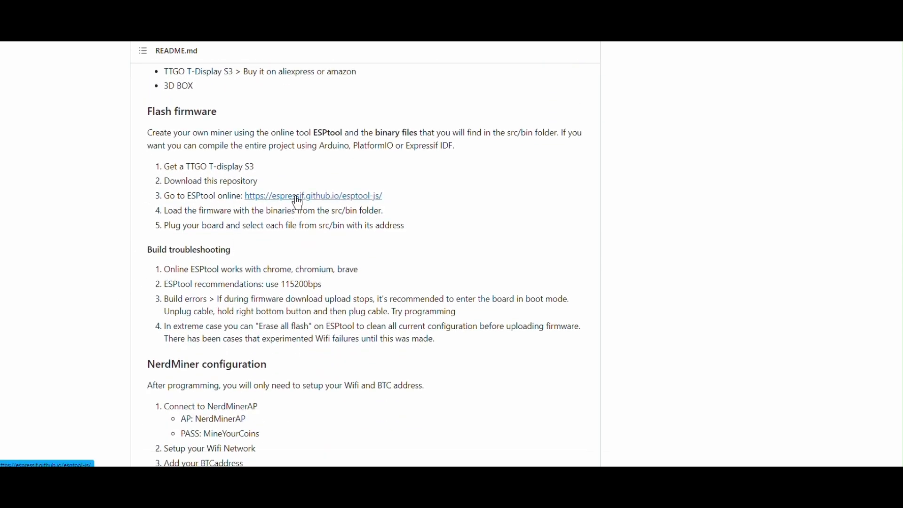
{"action": "left_click", "coordinate": [295, 195]}
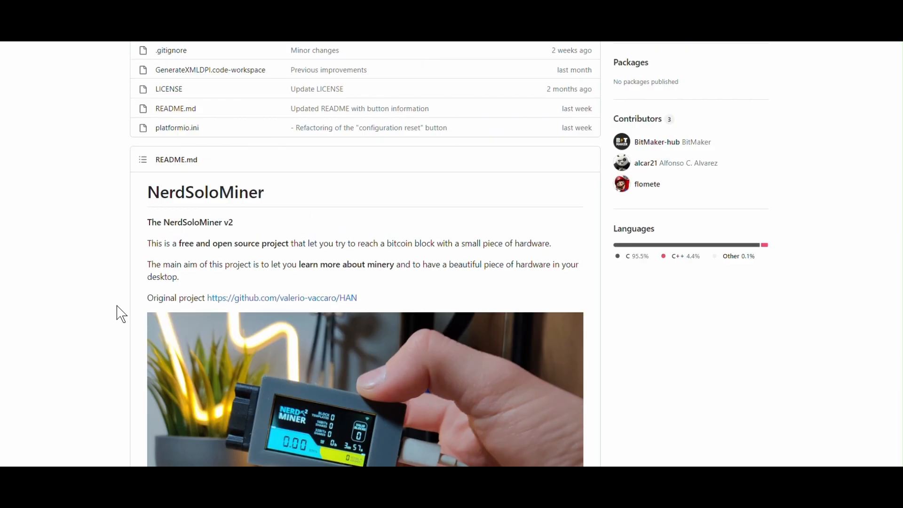
Download the whole NerdMiner_v2 repository as a ZIP from the Code menu
{"action": "scroll", "scroll_direction": "up", "scroll_amount": 3}
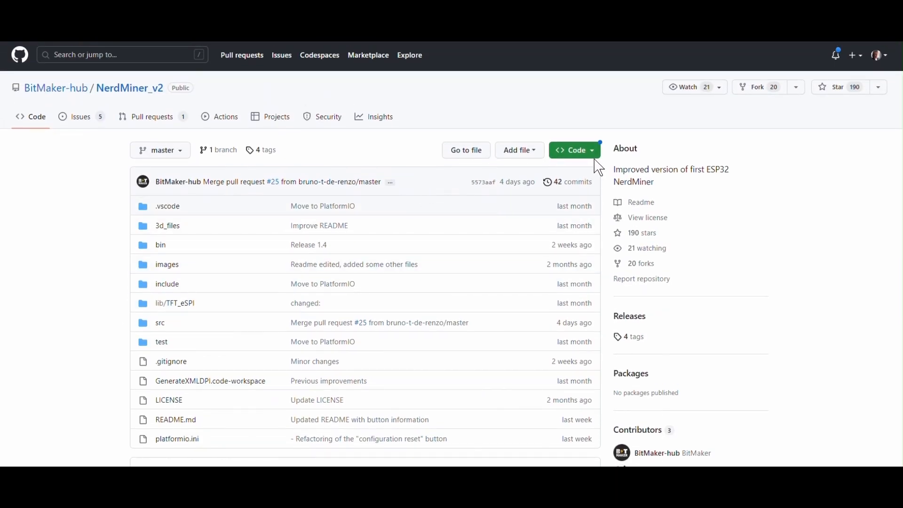
{"action": "left_click", "coordinate": [575, 150]}
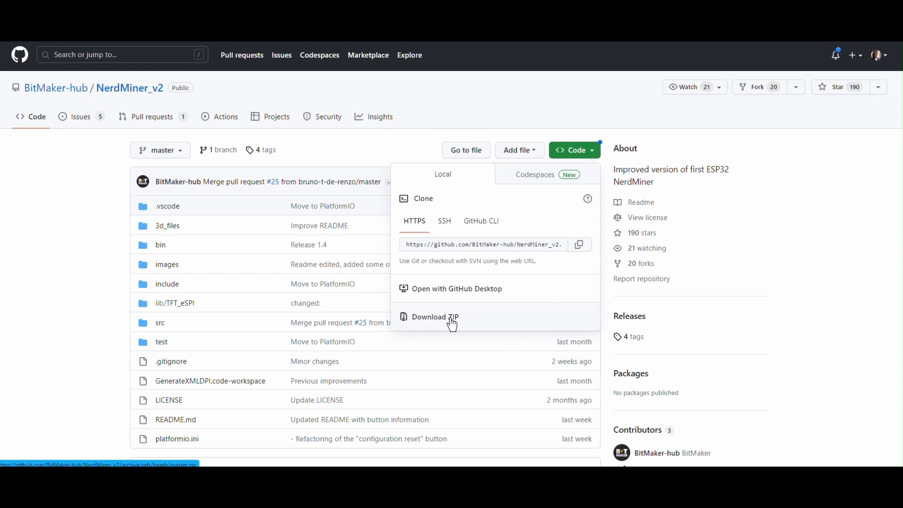
{"action": "left_click", "coordinate": [435, 317]}
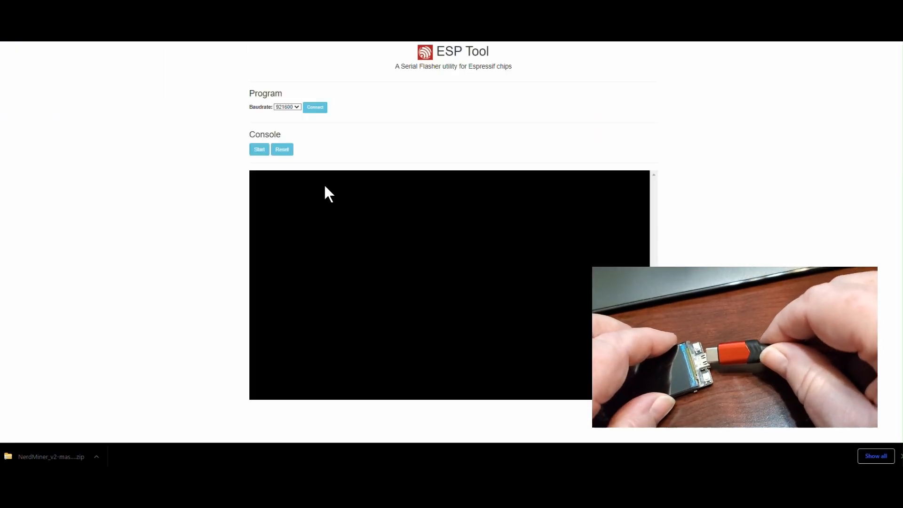
{"action": "mouse_move", "coordinate": [339, 262]}
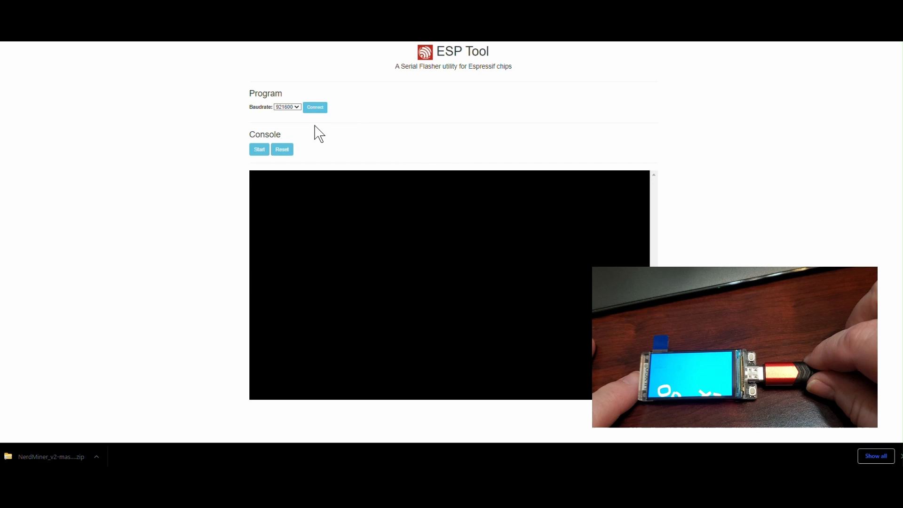
Set the flasher's baud rate to 115200 and start connecting to the board
{"action": "left_click", "coordinate": [286, 106]}
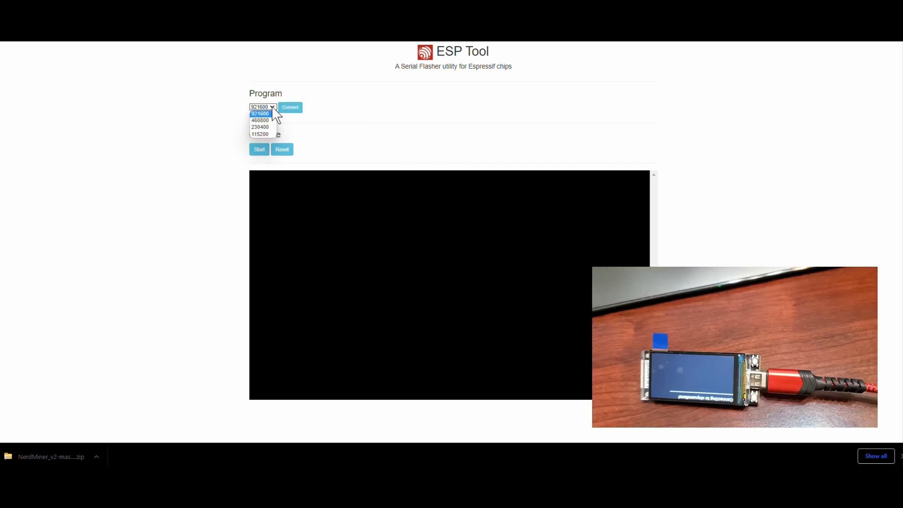
{"action": "left_click", "coordinate": [260, 133]}
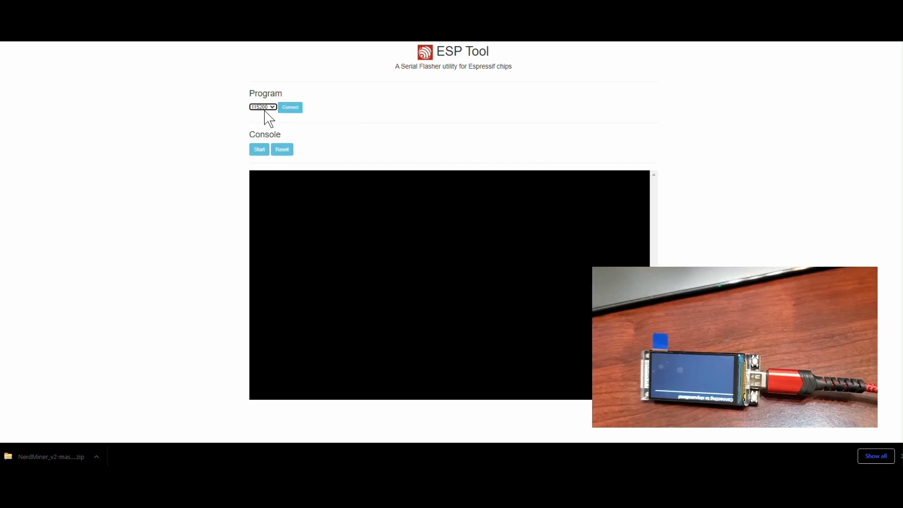
{"action": "left_click", "coordinate": [290, 108]}
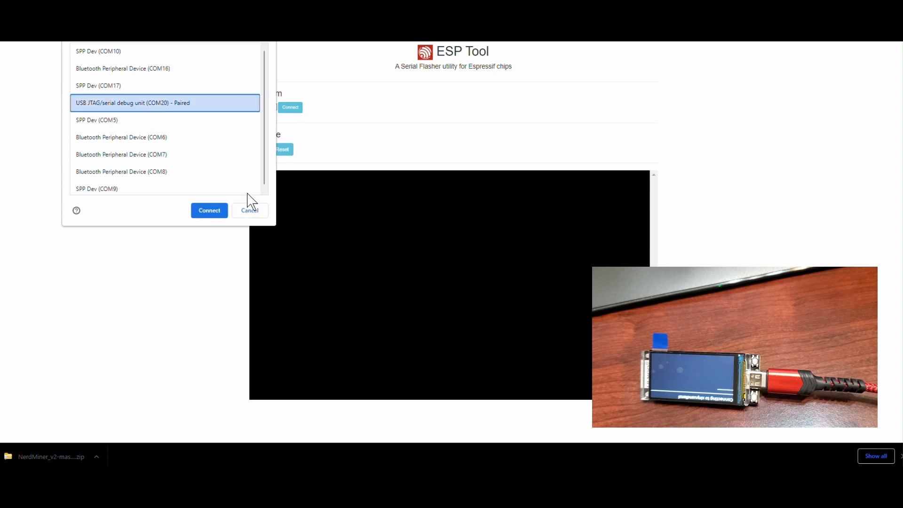
Connect to the ESP32-S3 through the USB JTAG/serial debug unit port (COM20)
{"action": "left_click", "coordinate": [209, 211]}
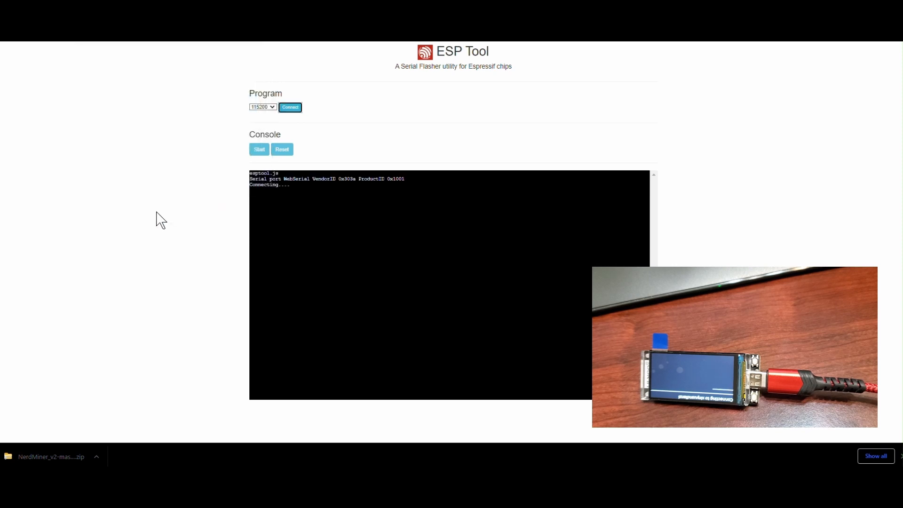
{"action": "left_click", "coordinate": [290, 107]}
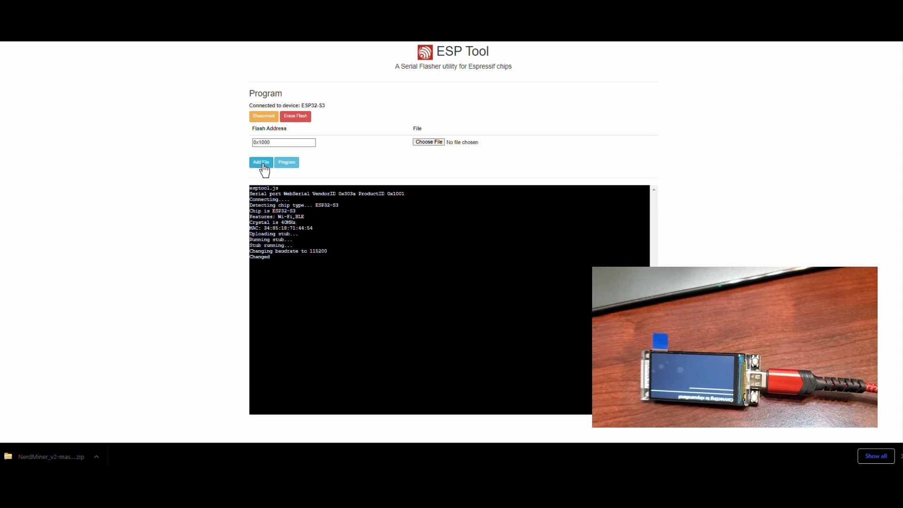
Add a second row and load the bootloader and partitions bin files from the bin folder
{"action": "left_click", "coordinate": [260, 161]}
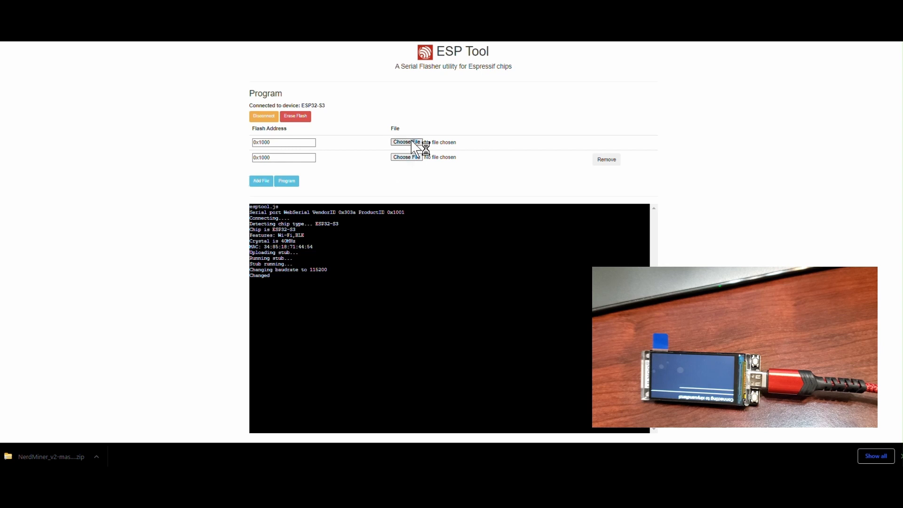
{"action": "left_click", "coordinate": [406, 142]}
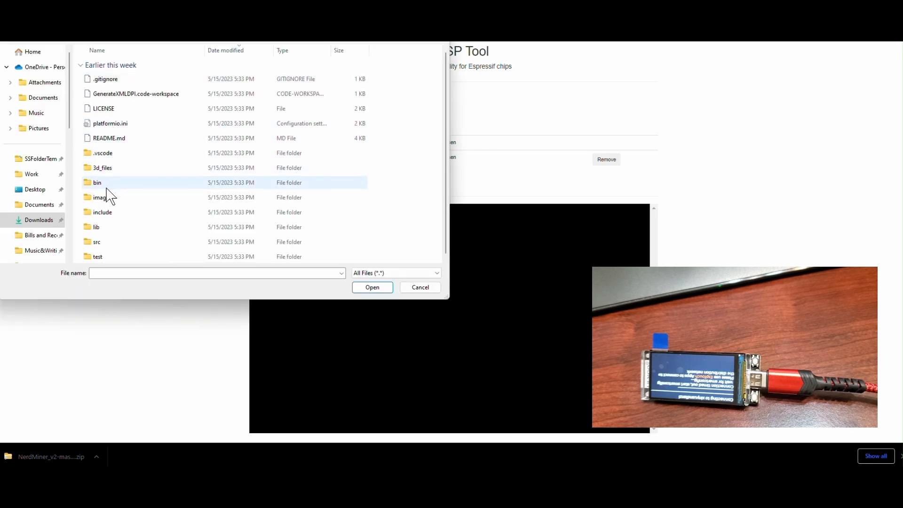
{"action": "double_click", "coordinate": [96, 182]}
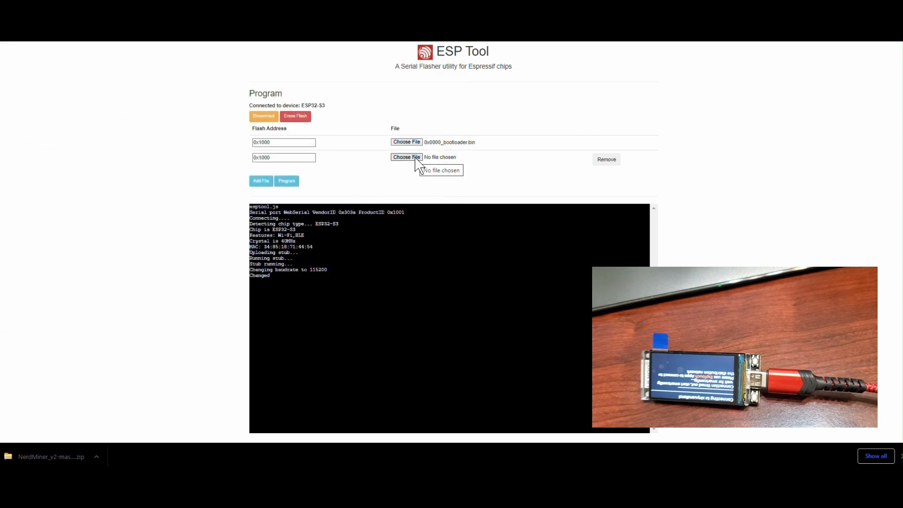
{"action": "left_click", "coordinate": [406, 157]}
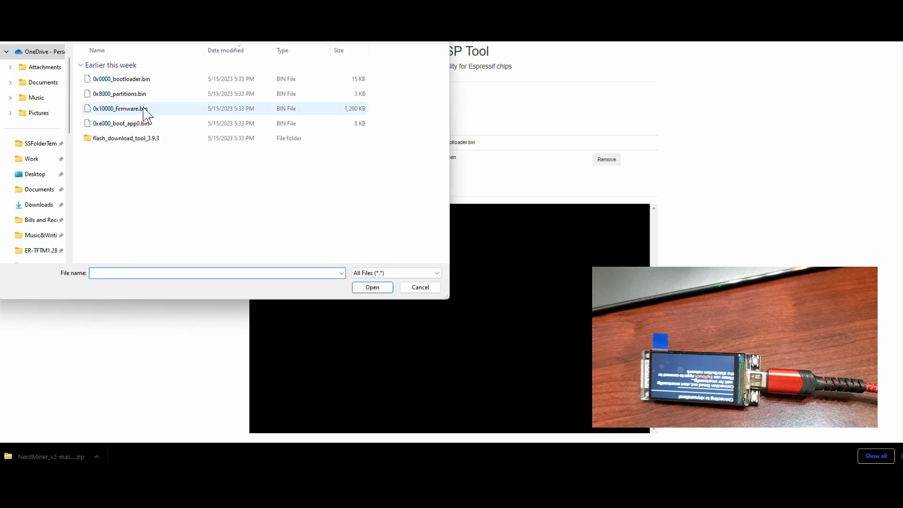
{"action": "left_click", "coordinate": [372, 287]}
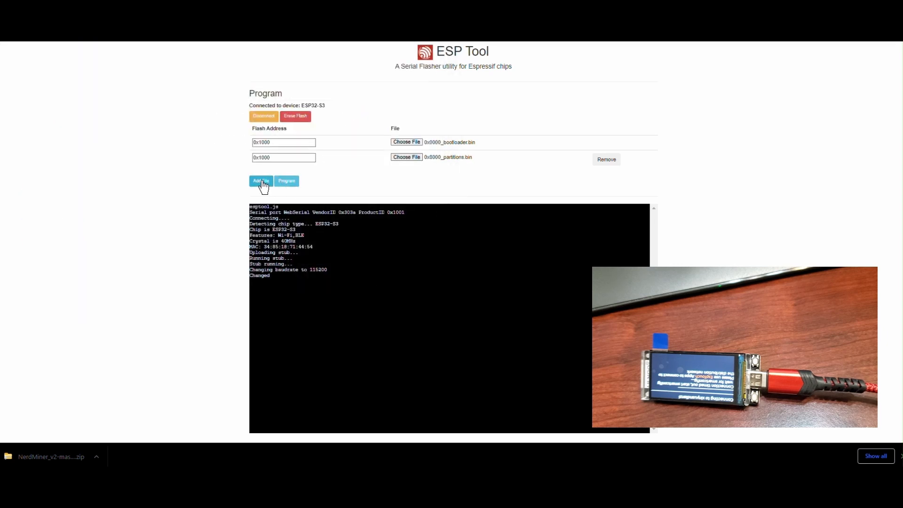
Add third and fourth rows holding the boot_app0 and firmware bin files
{"action": "left_click", "coordinate": [260, 182]}
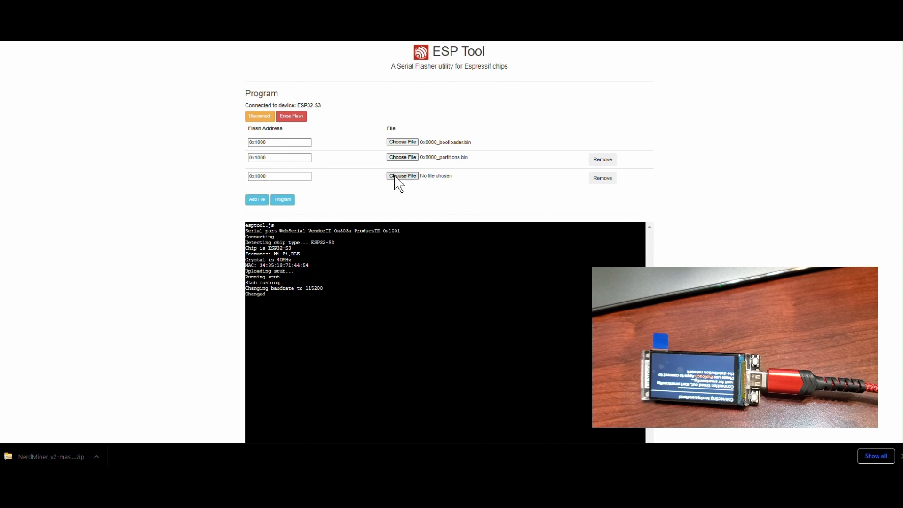
{"action": "left_click", "coordinate": [401, 175]}
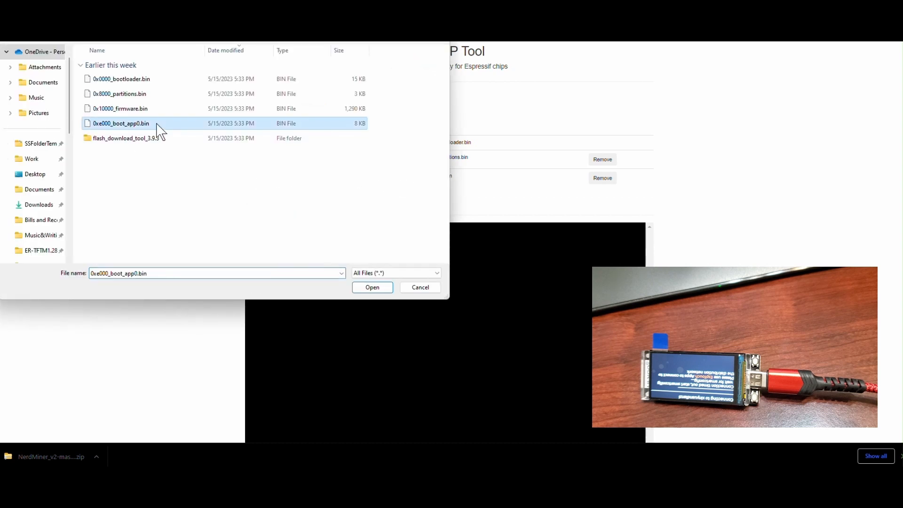
{"action": "left_click", "coordinate": [373, 287]}
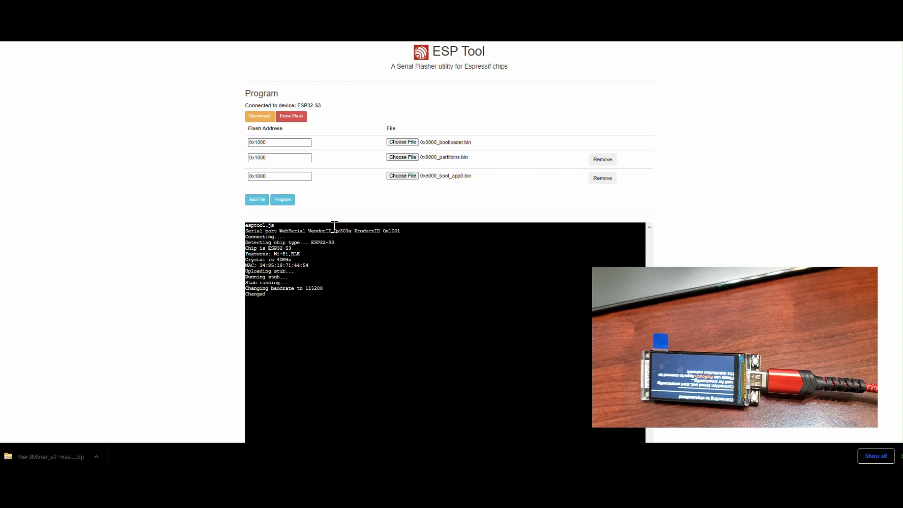
{"action": "left_click", "coordinate": [256, 200]}
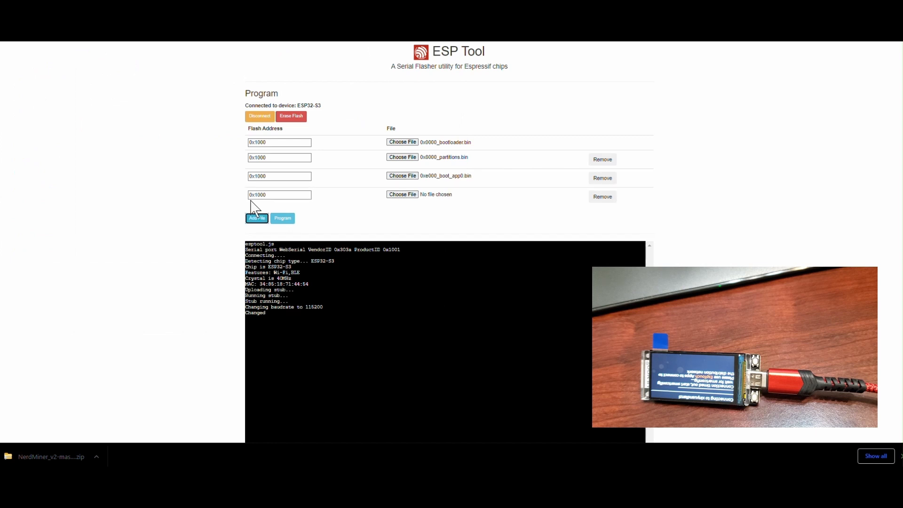
{"action": "left_click", "coordinate": [401, 193]}
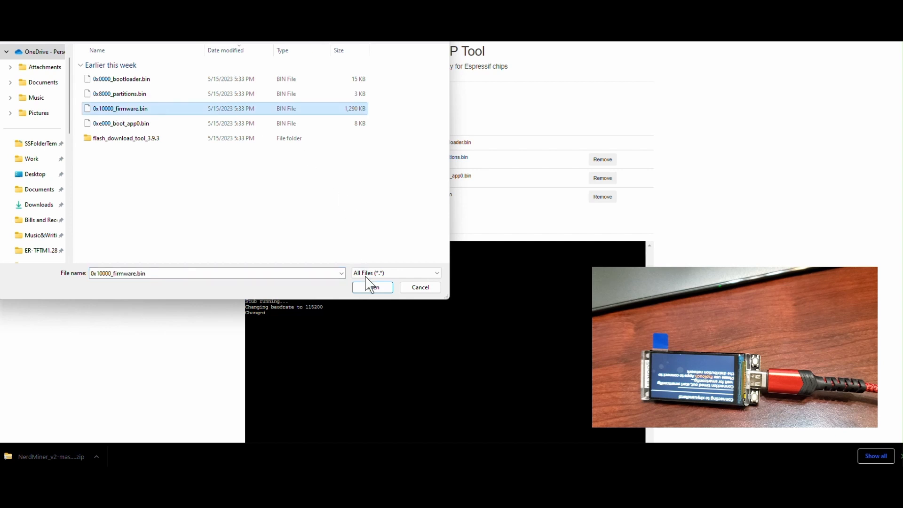
{"action": "left_click", "coordinate": [373, 287]}
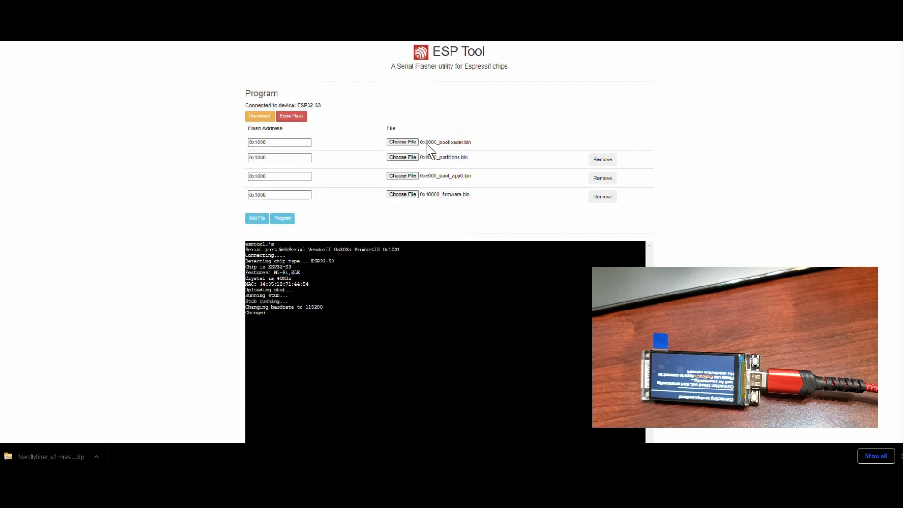
{"action": "left_click", "coordinate": [278, 142]}
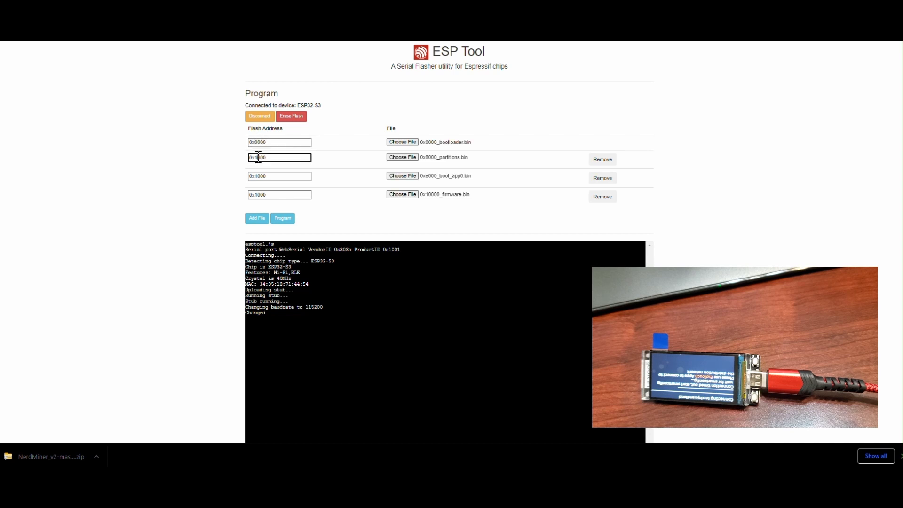
Set the flash addresses to 0x8000, 0xe000 and 0x10000 to match each bin file
{"action": "type", "text": "0x8000"}
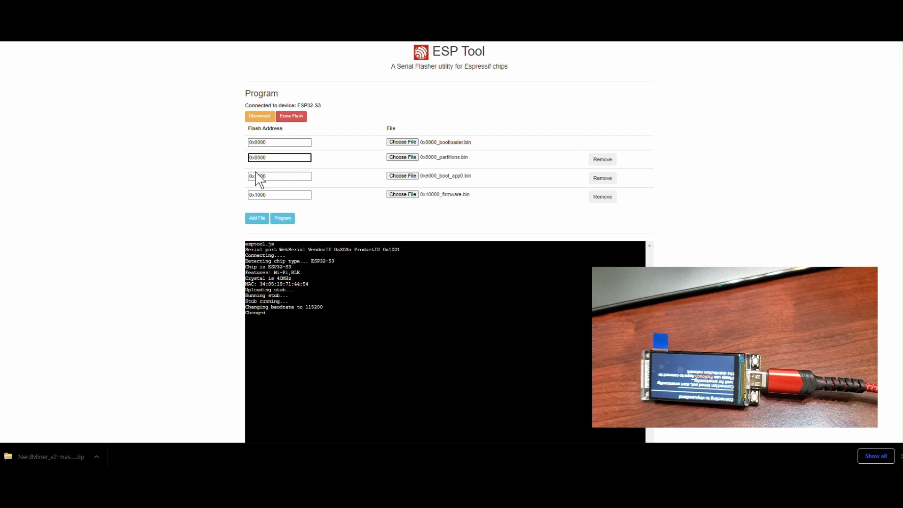
{"action": "left_click", "coordinate": [278, 175]}
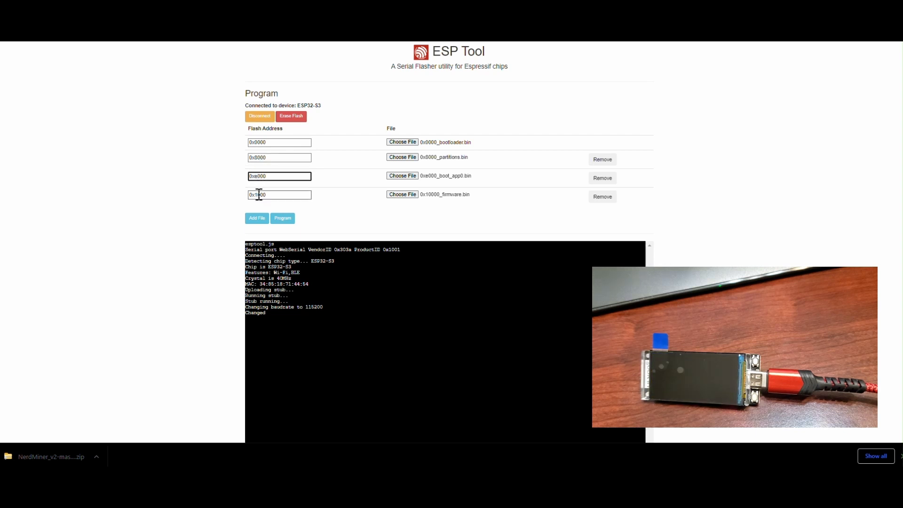
{"action": "left_click", "coordinate": [279, 195]}
{"action": "type", "text": "0"}
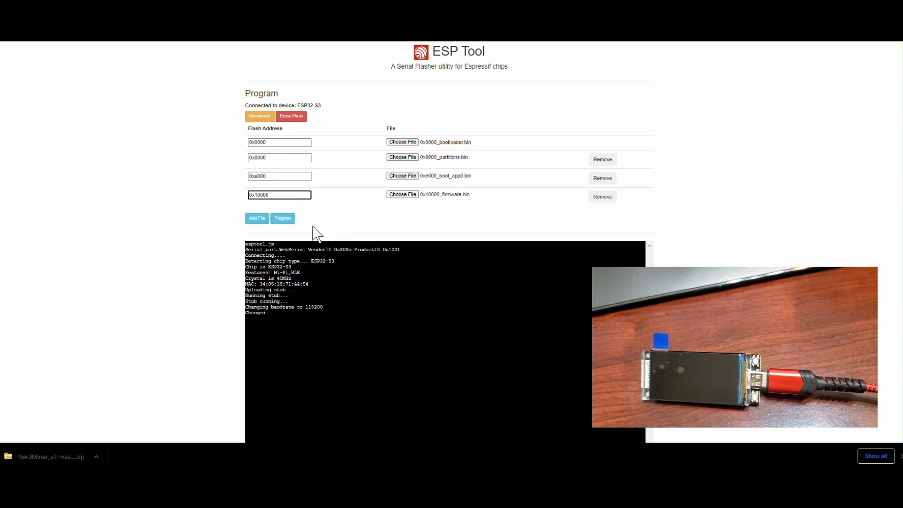
{"action": "mouse_move", "coordinate": [378, 231]}
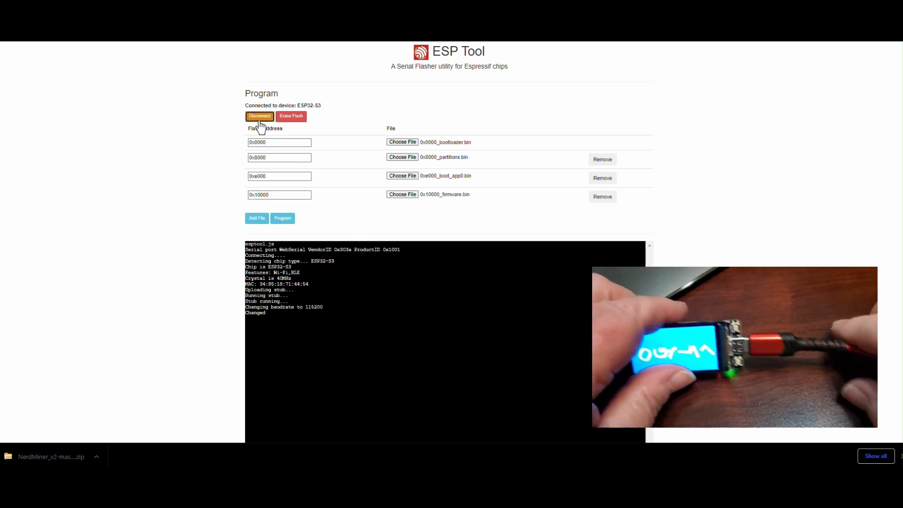
Disconnect from the board, returning to the initial connect screen
{"action": "left_click", "coordinate": [260, 117]}
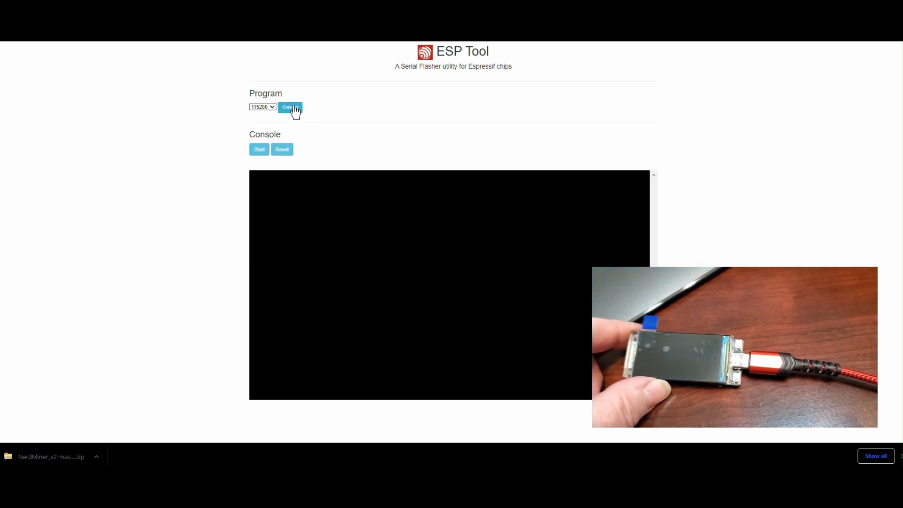
Reconnect via the USB JTAG/serial debug port and program the four bin files to flash
{"action": "left_click", "coordinate": [289, 107]}
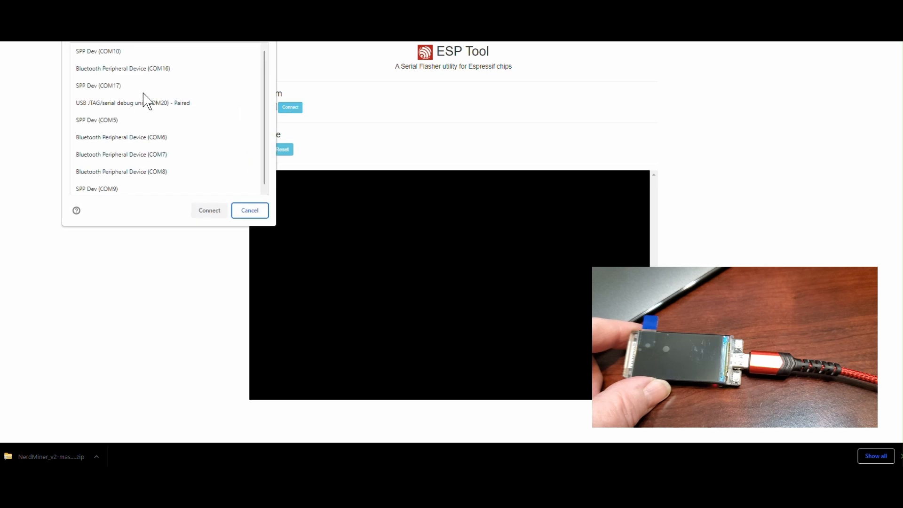
{"action": "left_click", "coordinate": [209, 211]}
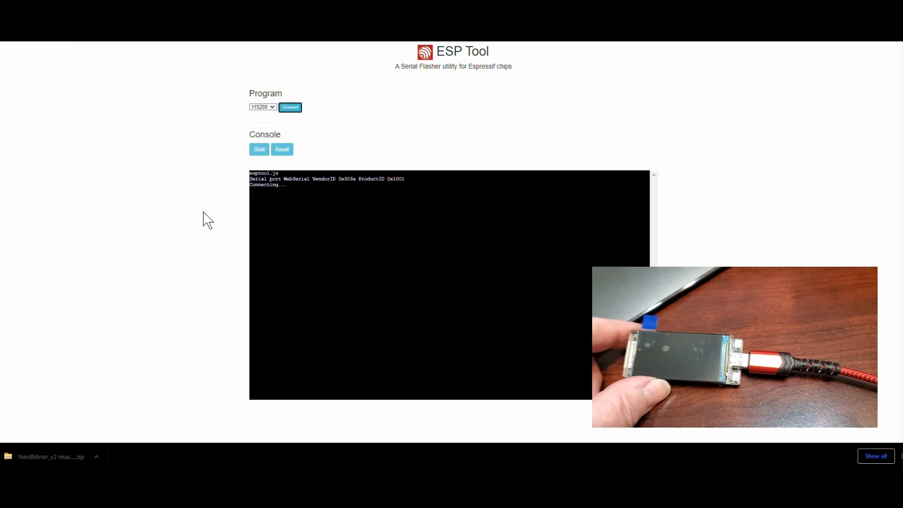
{"action": "left_click", "coordinate": [290, 108]}
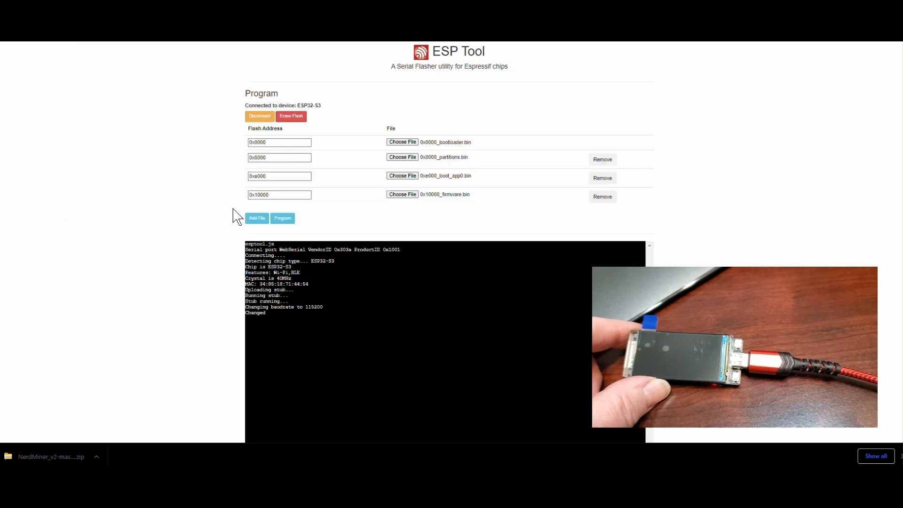
{"action": "left_click", "coordinate": [282, 207]}
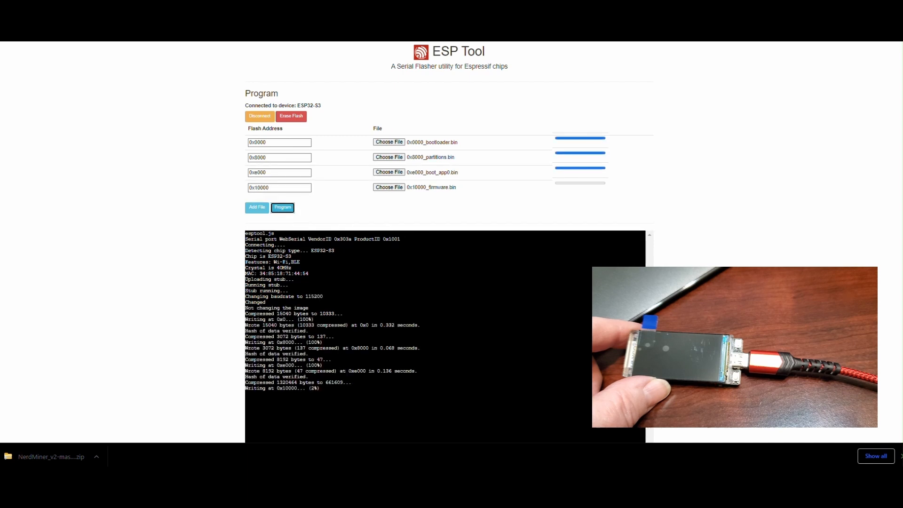